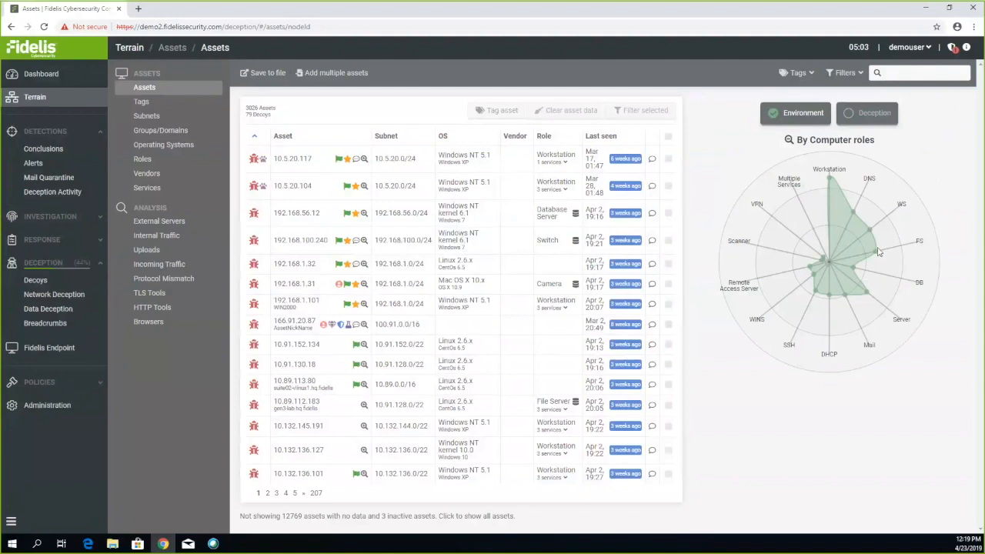
{"action": "mouse_move", "coordinate": [851, 216]}
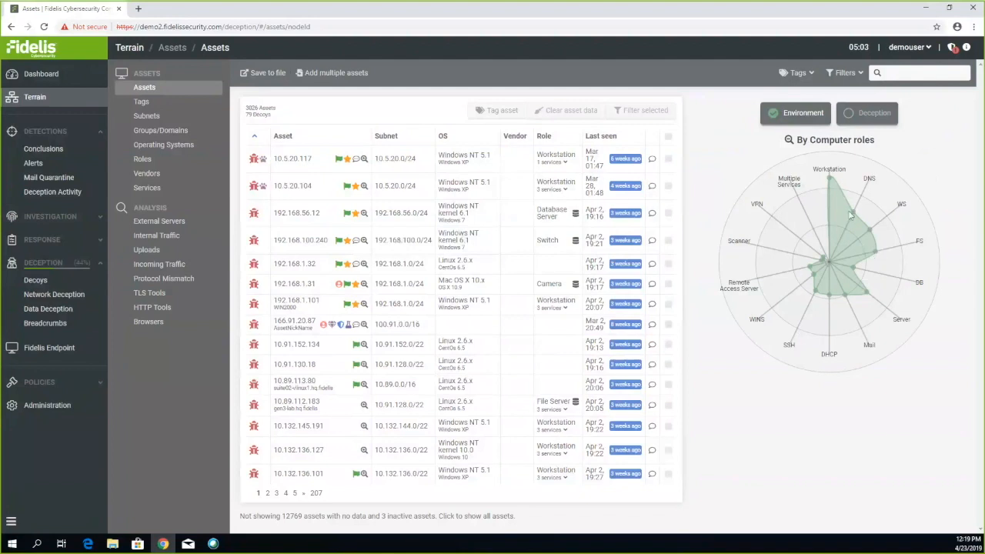
{"action": "mouse_move", "coordinate": [853, 163]}
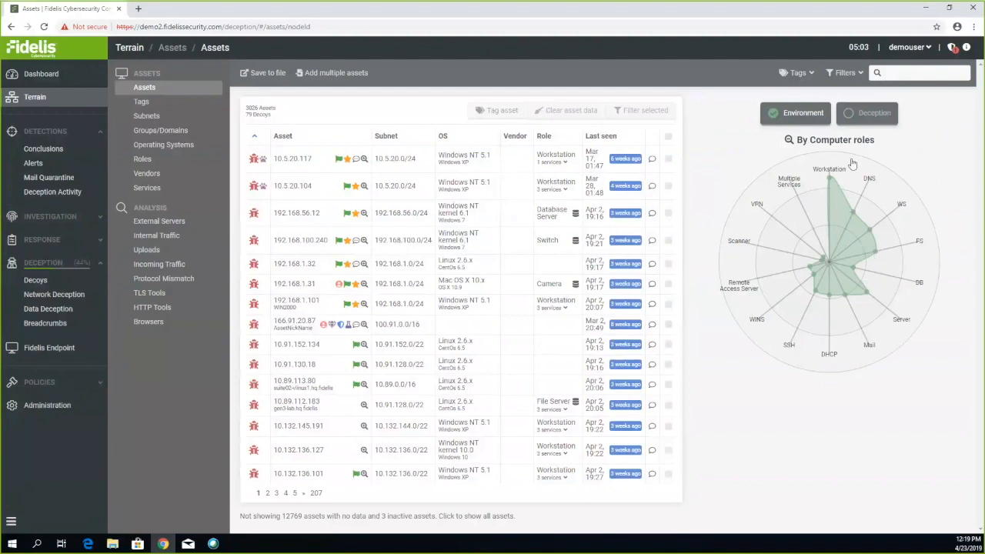
Include deception assets in the radar charts, then view the Operating Systems and Vendors breakdowns
{"action": "left_click", "coordinate": [874, 113]}
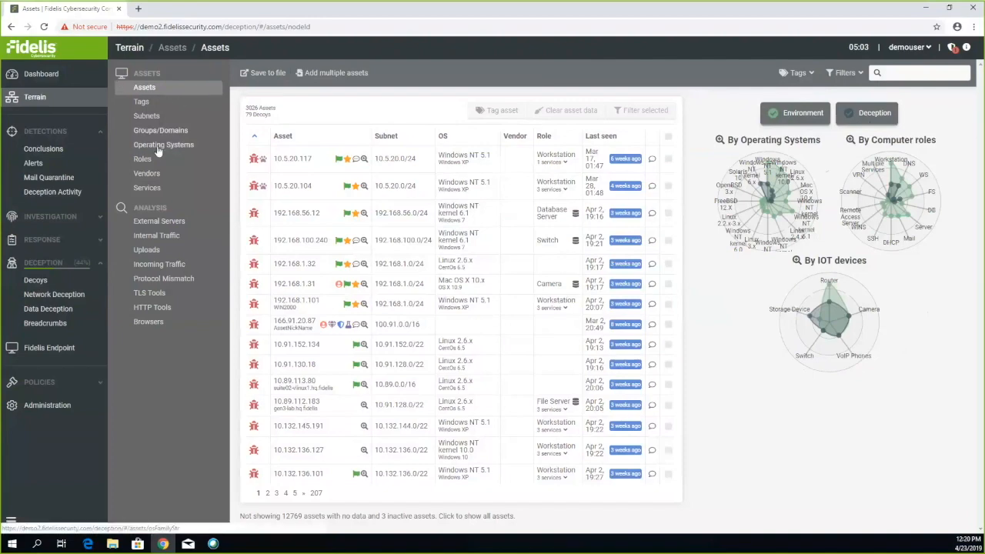
{"action": "left_click", "coordinate": [163, 145]}
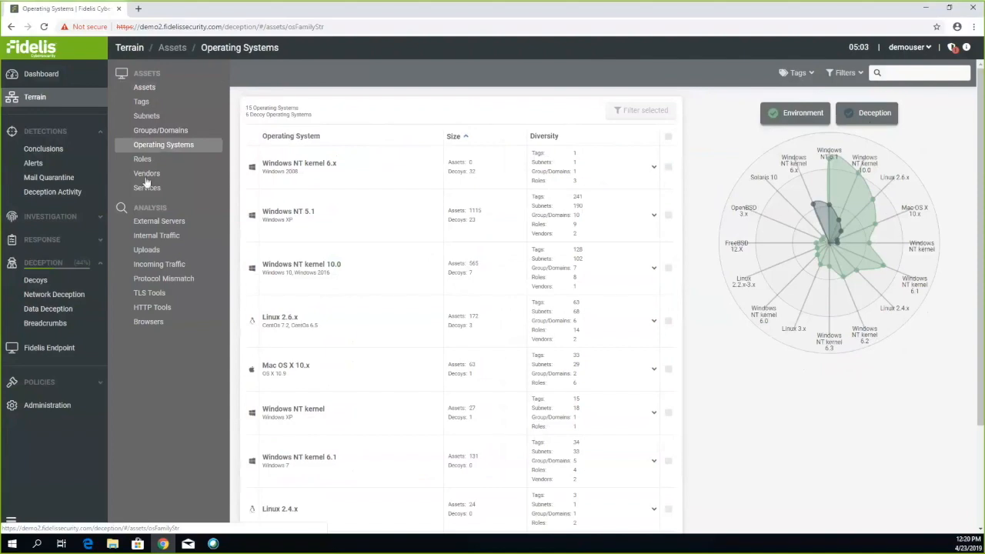
{"action": "left_click", "coordinate": [146, 172]}
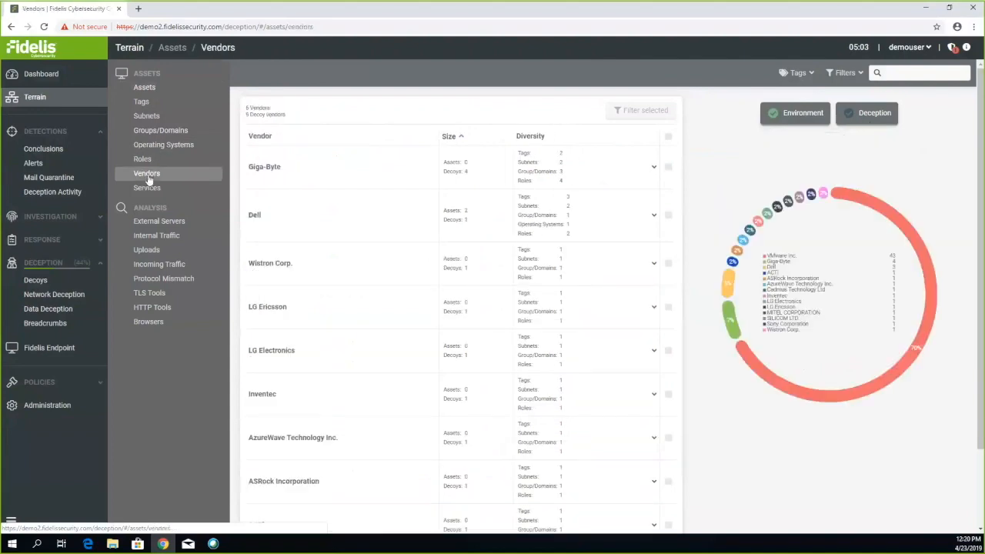